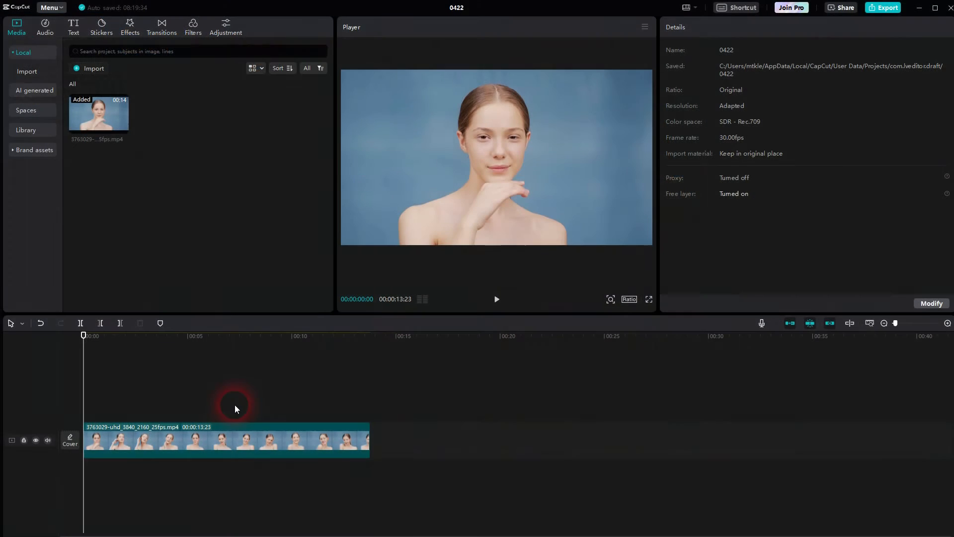
# Step: Preview the portrait clip by playing it, then pausing playback
pyautogui.click(497, 299)
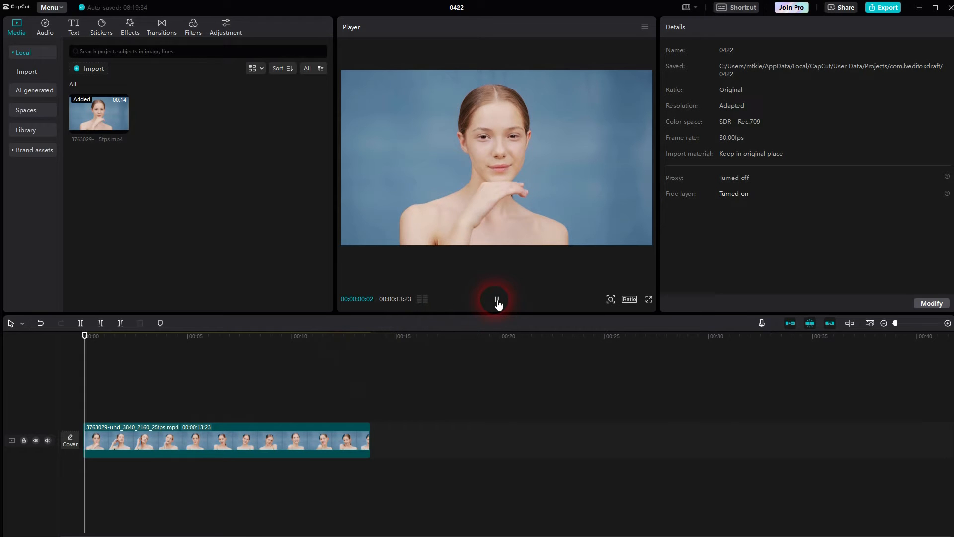
pyautogui.click(210, 439)
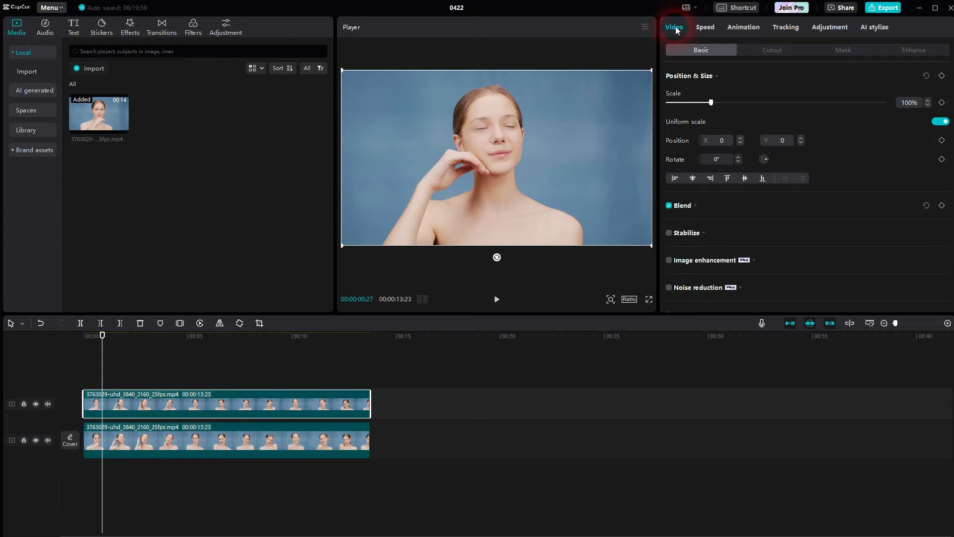
# Step: Tick the Face checkbox under Video > Enhance for the top clip
pyautogui.click(913, 50)
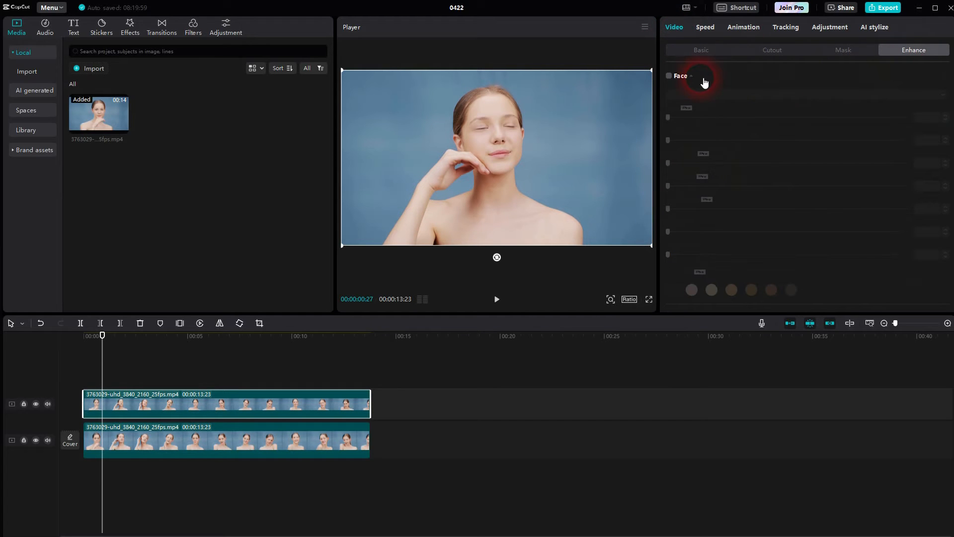
pyautogui.click(669, 76)
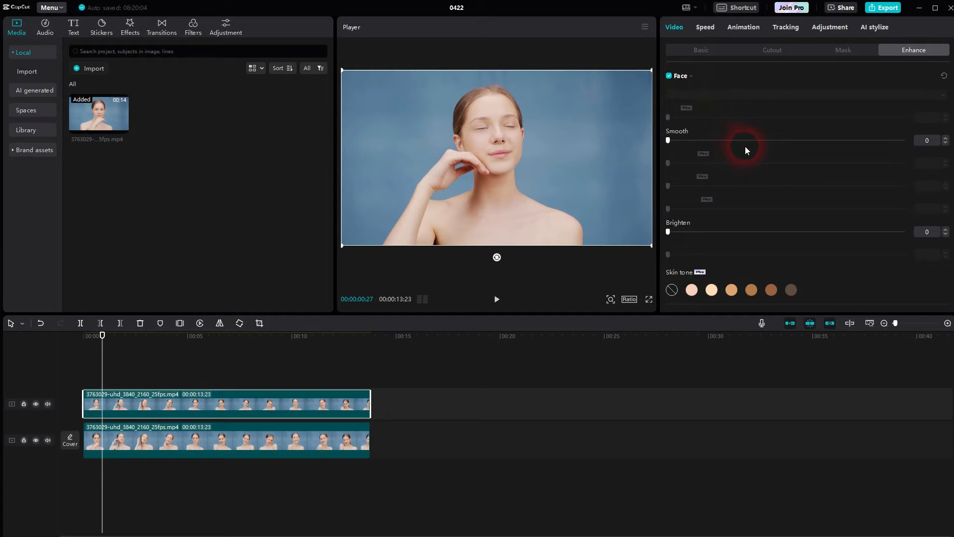
pyautogui.click(668, 75)
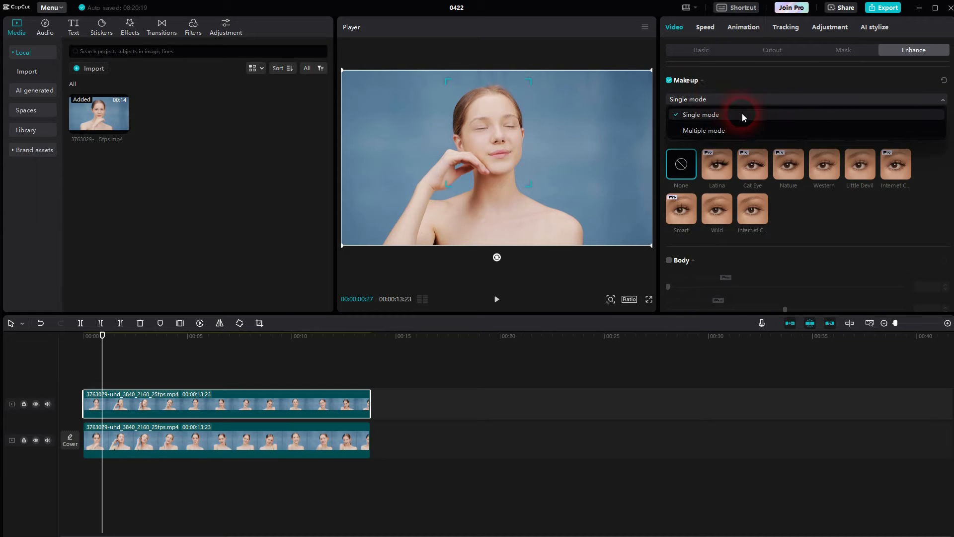
# Step: Apply a freckled Single-mode makeup look at Degree 100, toggling track visibility to compare
pyautogui.click(699, 114)
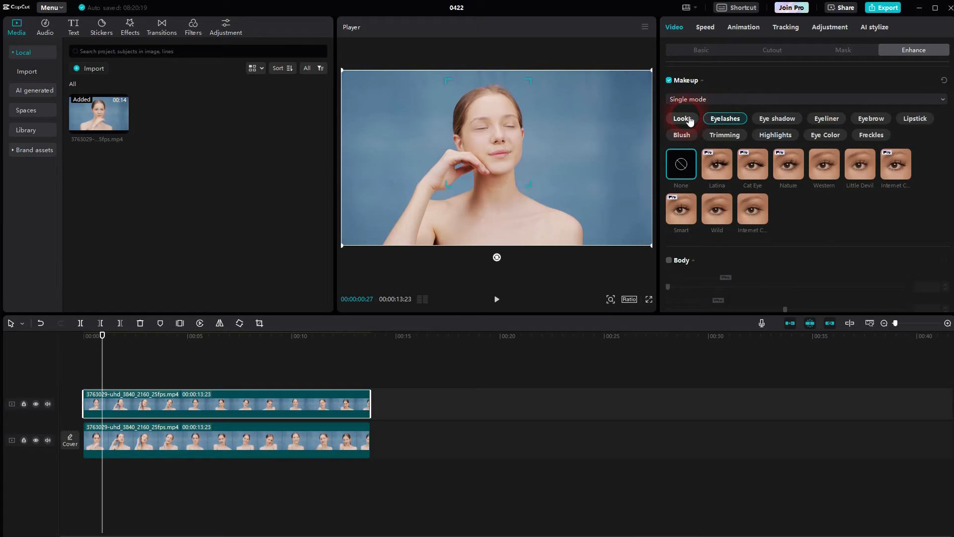
pyautogui.click(681, 119)
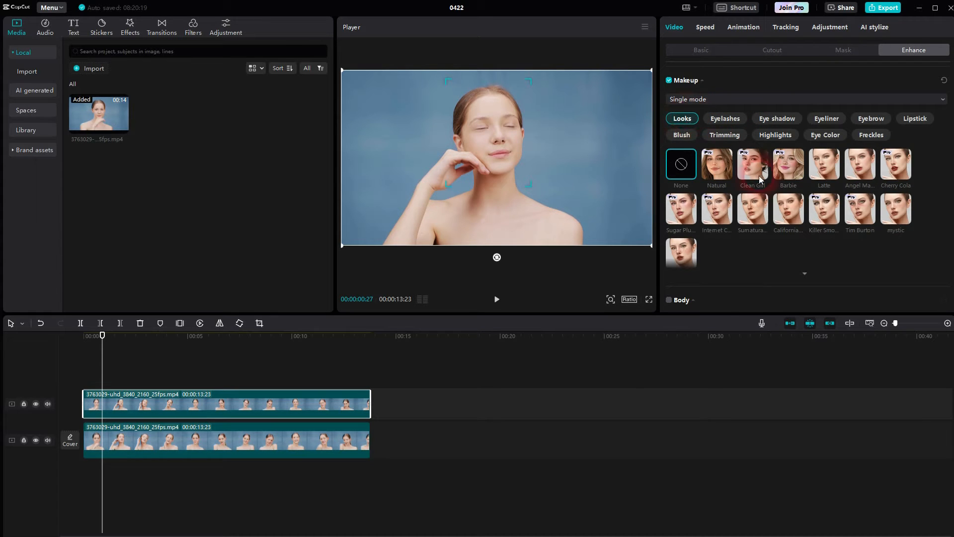
pyautogui.click(787, 209)
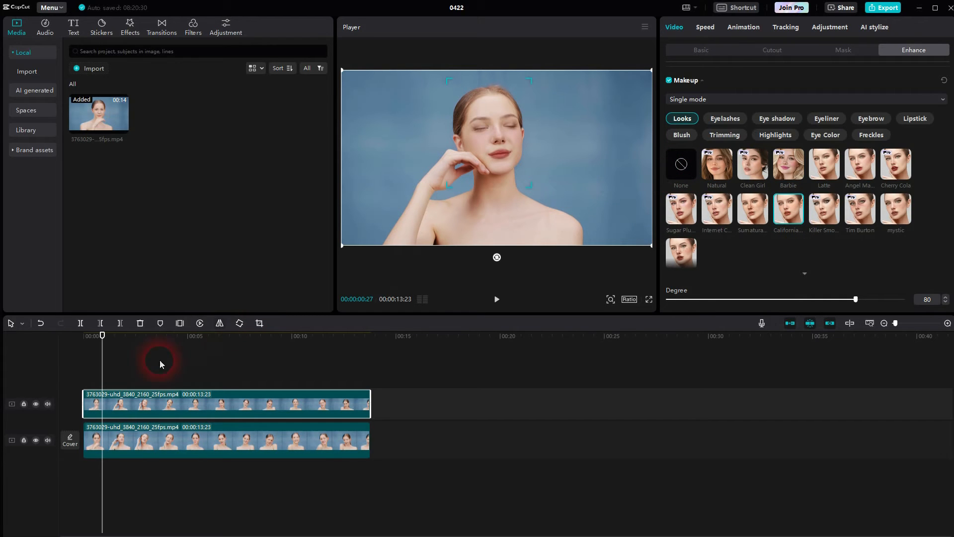
pyautogui.click(36, 404)
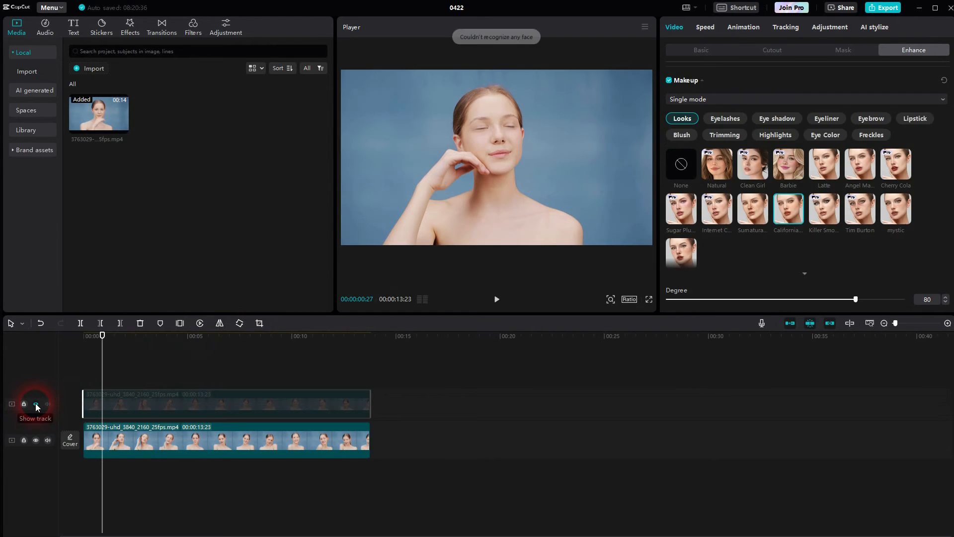
pyautogui.click(35, 404)
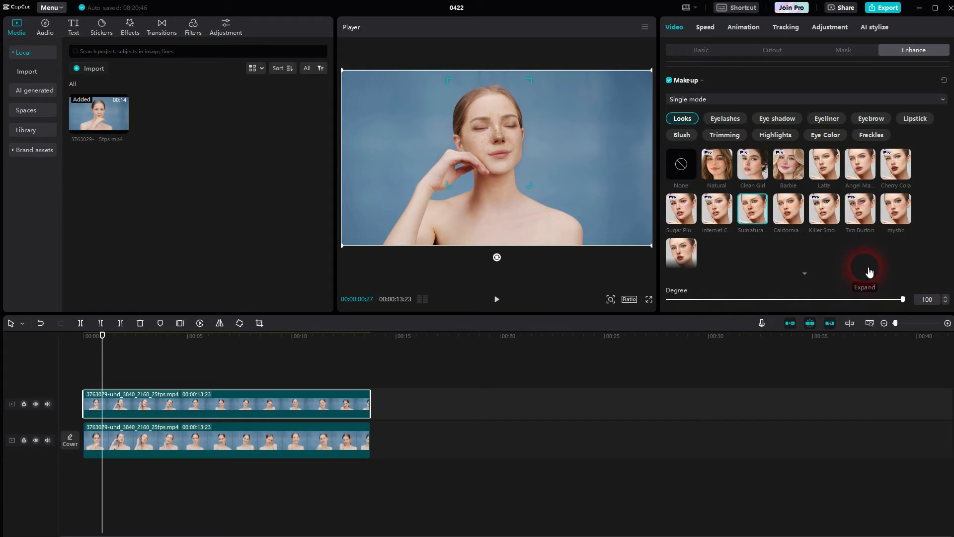
# Step: Set Looks to None and add Western eyelashes at Degree 100
pyautogui.click(681, 164)
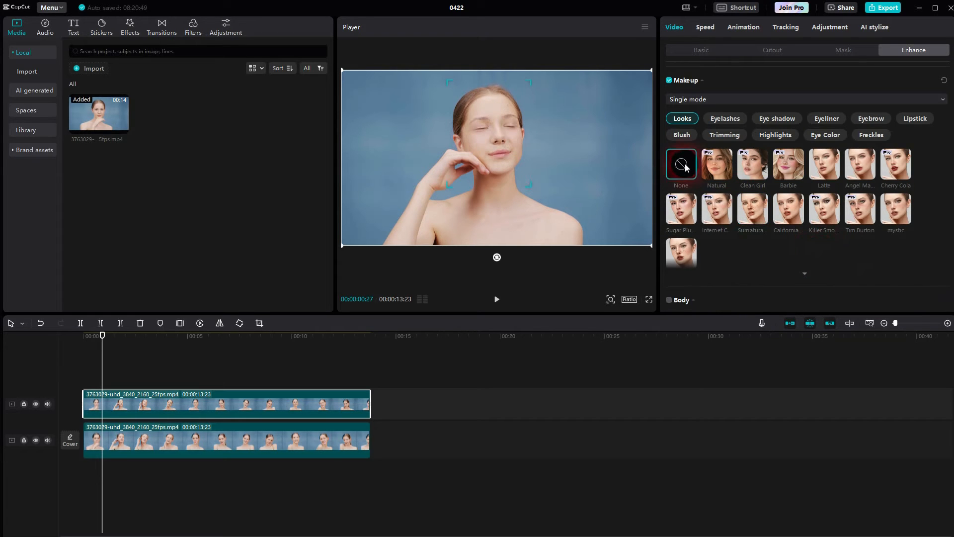
pyautogui.click(724, 118)
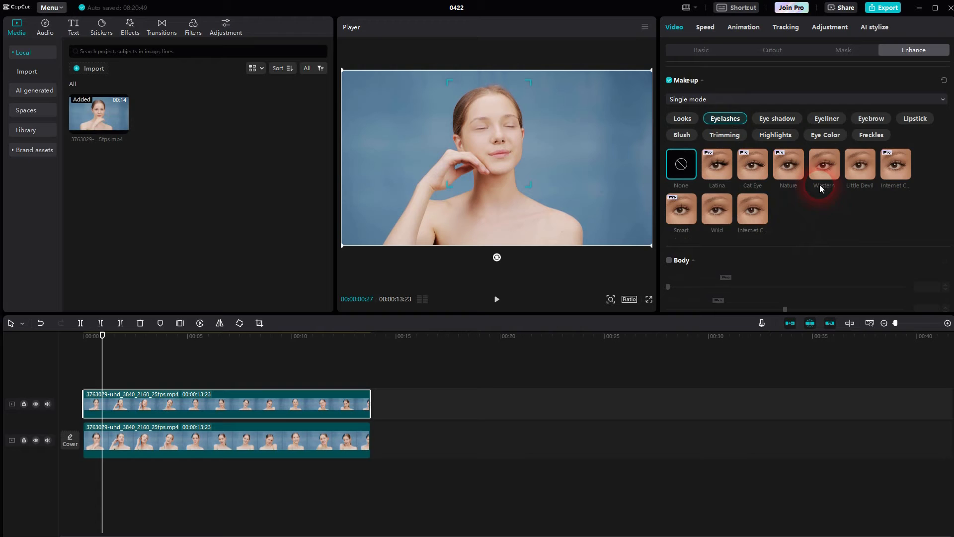
pyautogui.click(823, 163)
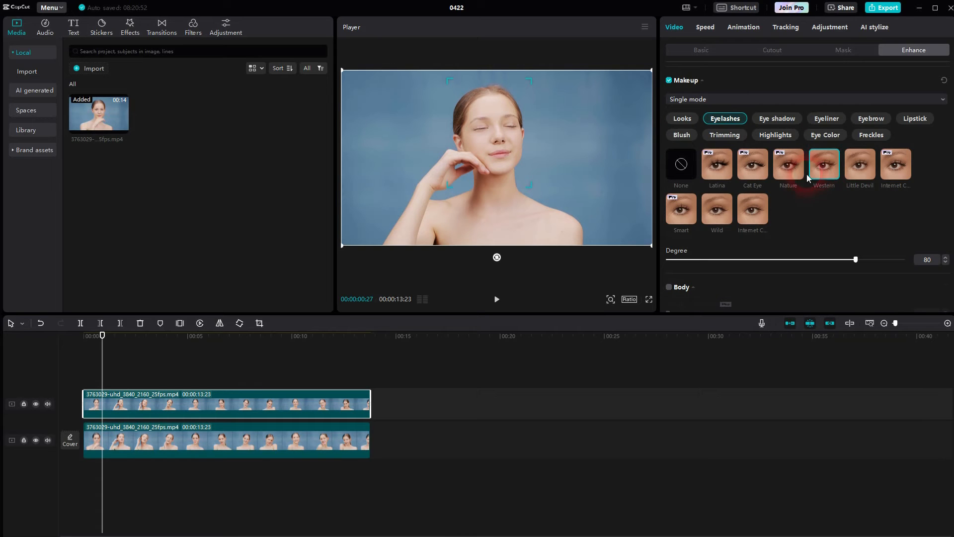
pyautogui.click(824, 163)
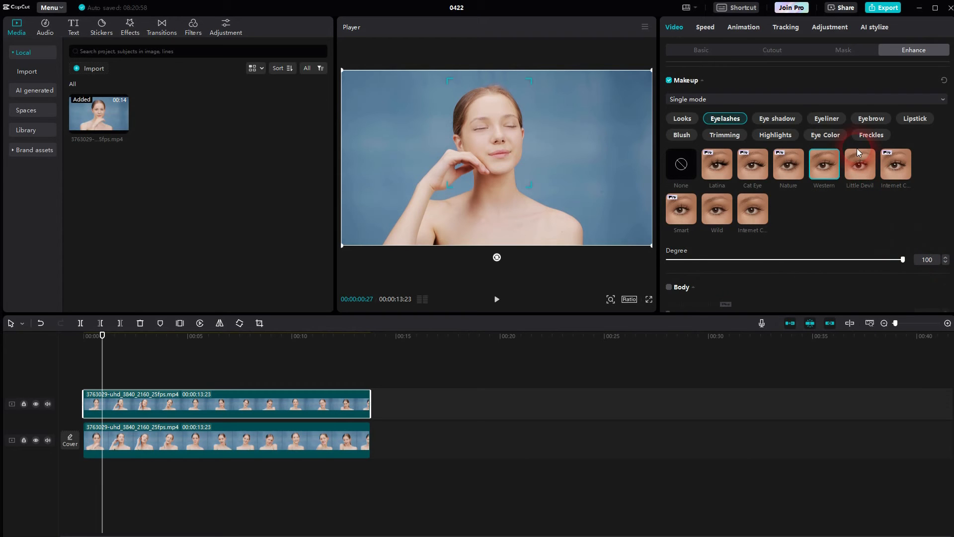
# Step: Add Thin Line eyeliner to the eyes
pyautogui.click(826, 119)
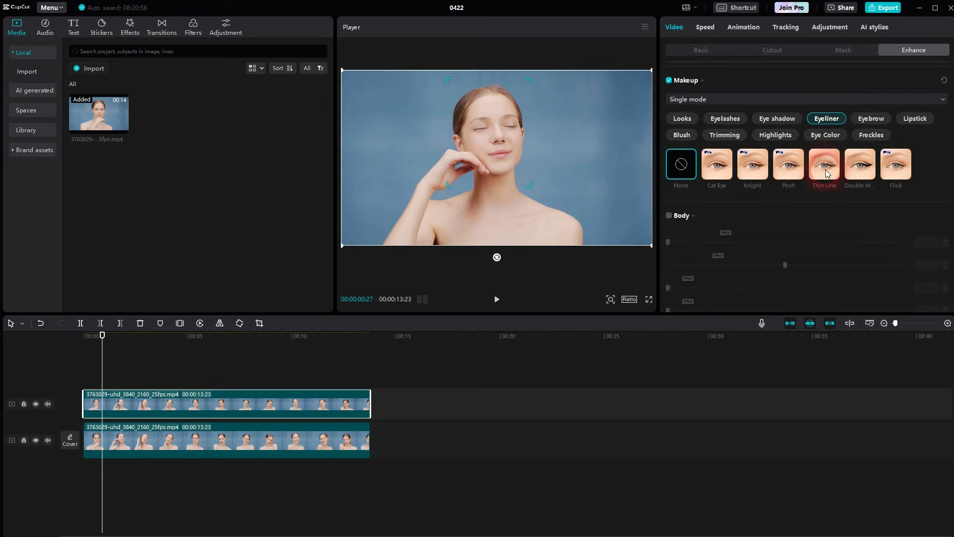
pyautogui.click(824, 164)
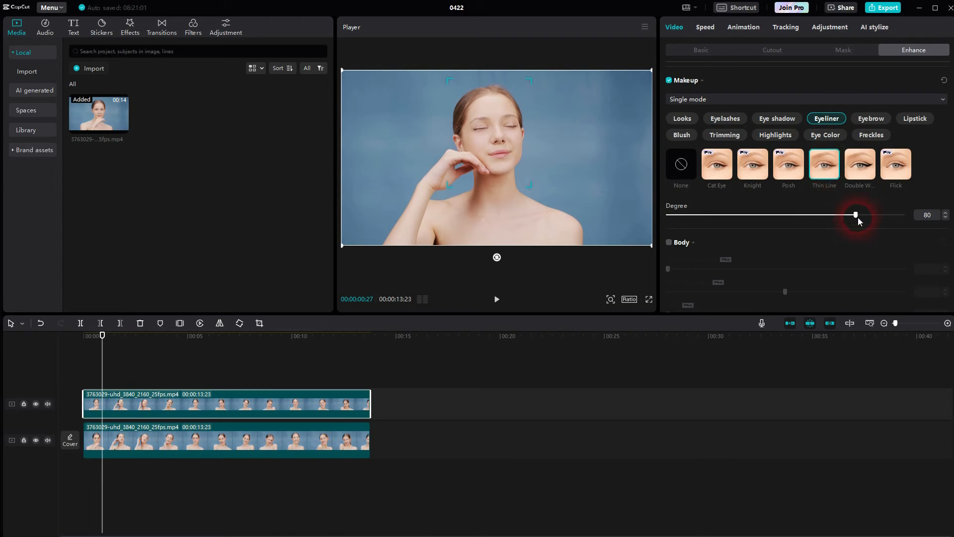
pyautogui.click(915, 119)
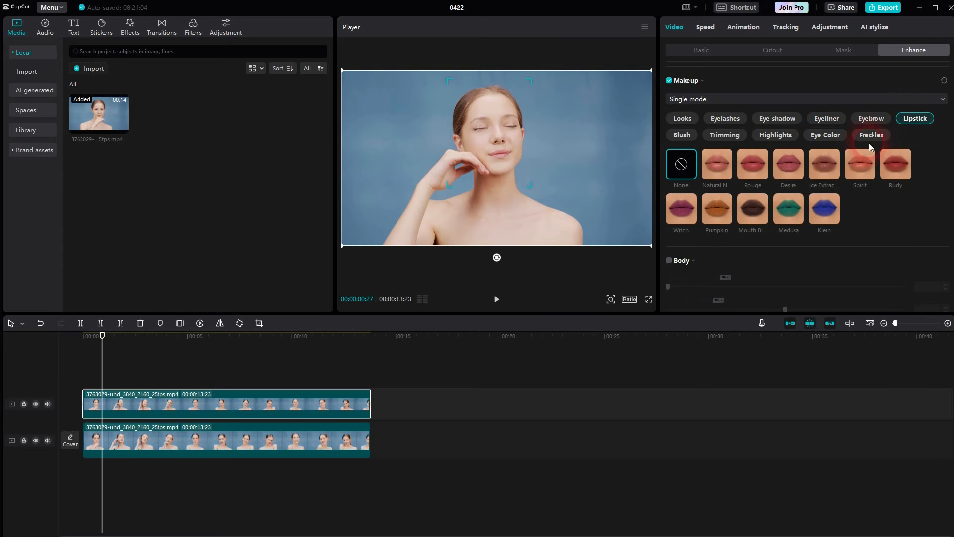
# Step: Add red lipstick, pink blush at Degree 56, and Moisturizing highlights at Degree 77
pyautogui.click(681, 135)
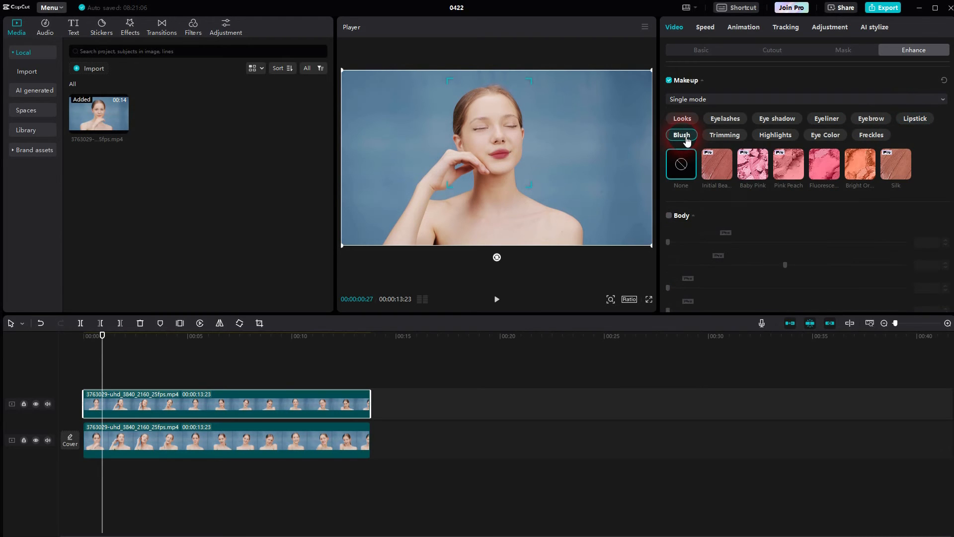
pyautogui.click(824, 163)
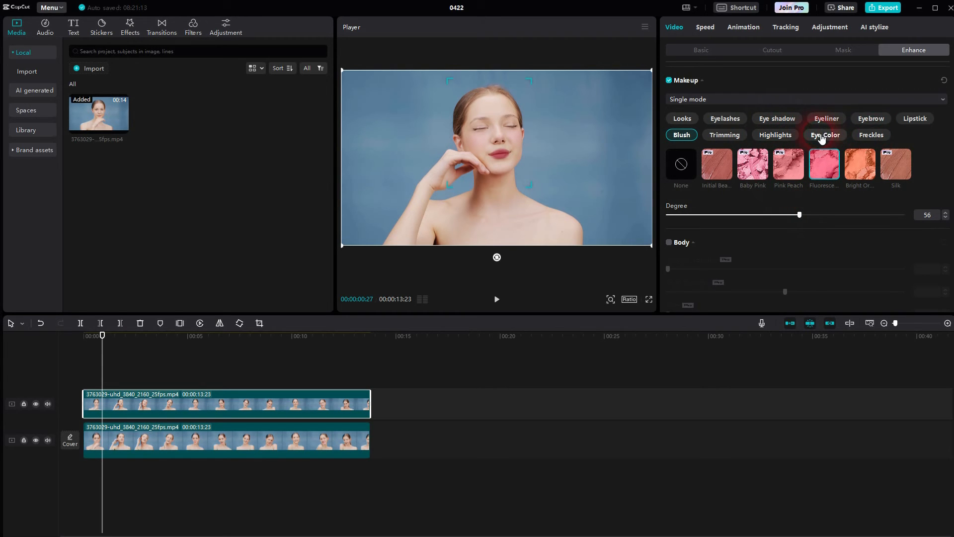
pyautogui.click(871, 118)
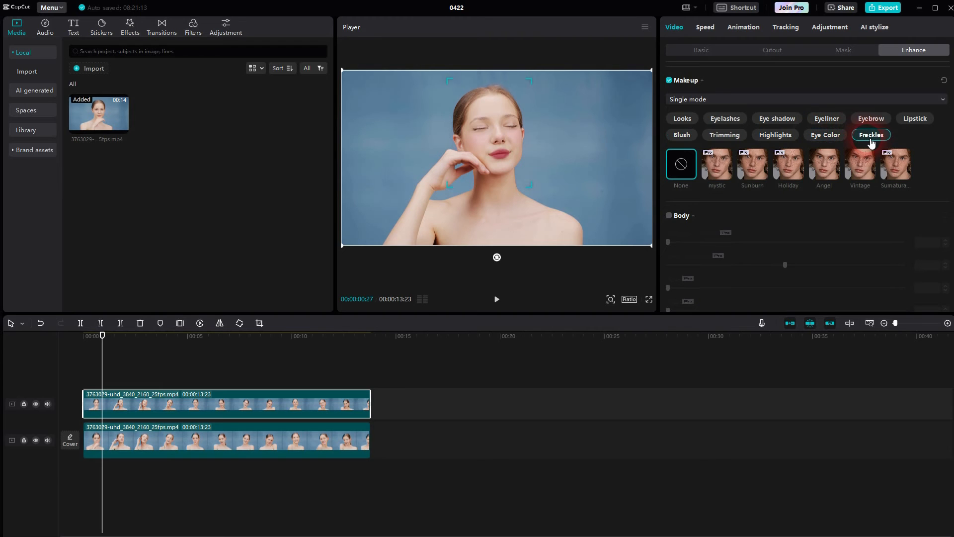
pyautogui.click(775, 135)
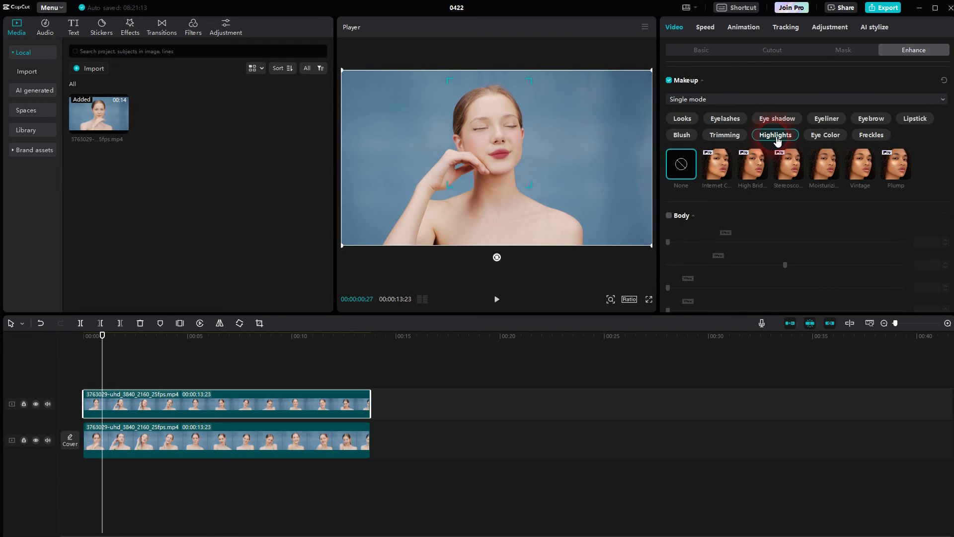
pyautogui.click(824, 165)
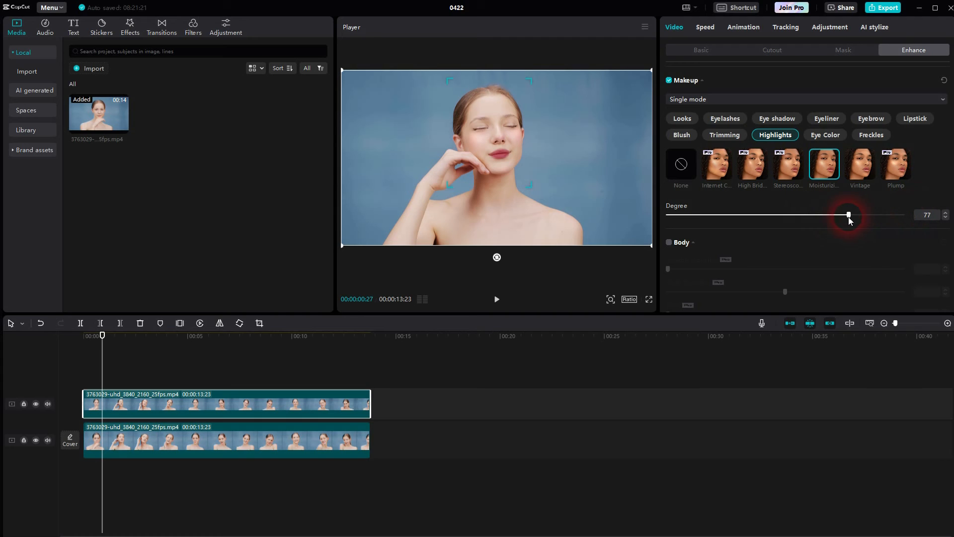
pyautogui.moveTo(35, 409)
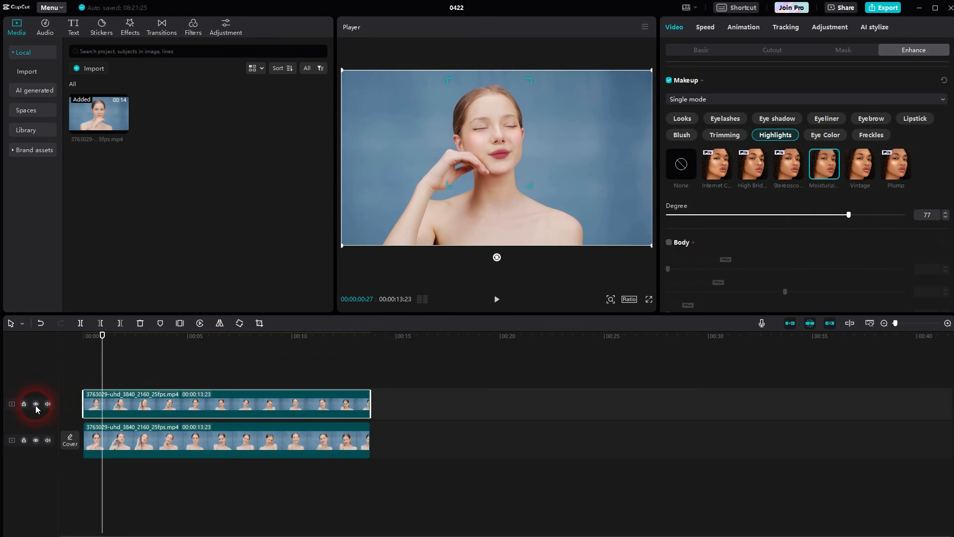
pyautogui.click(36, 403)
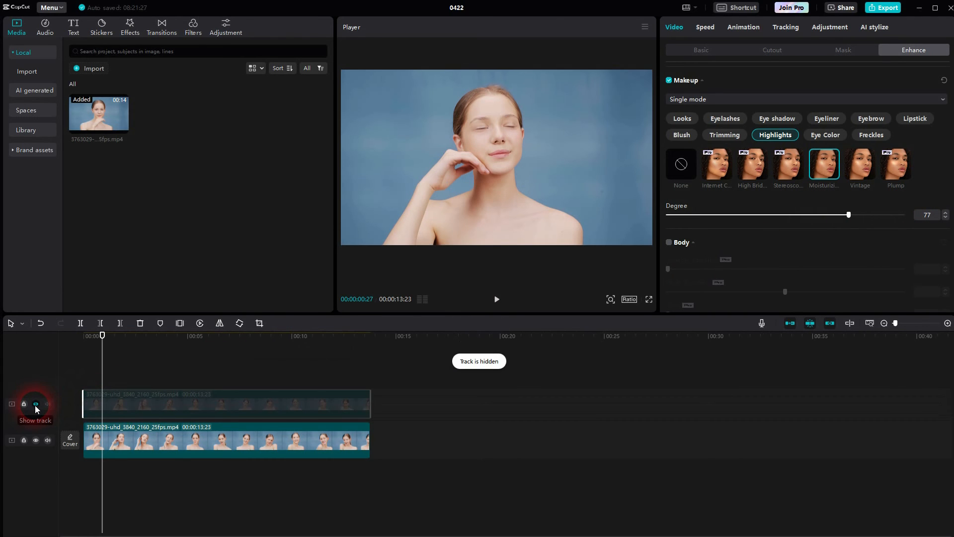
pyautogui.click(35, 405)
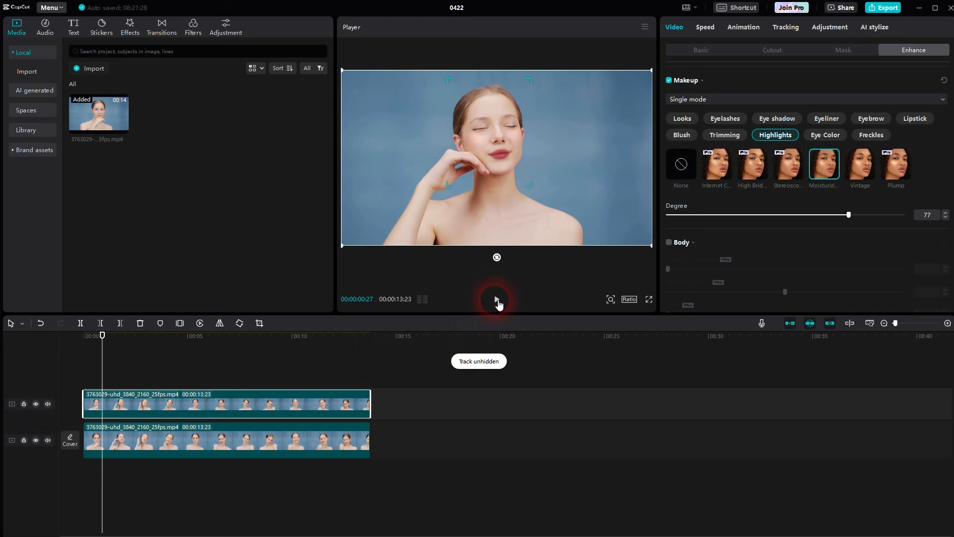
pyautogui.click(496, 299)
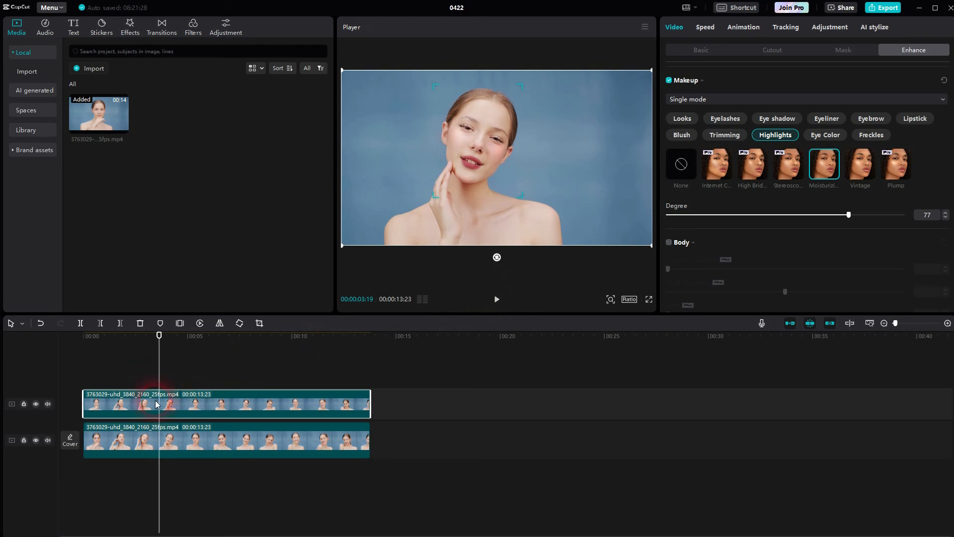
pyautogui.moveTo(35, 407)
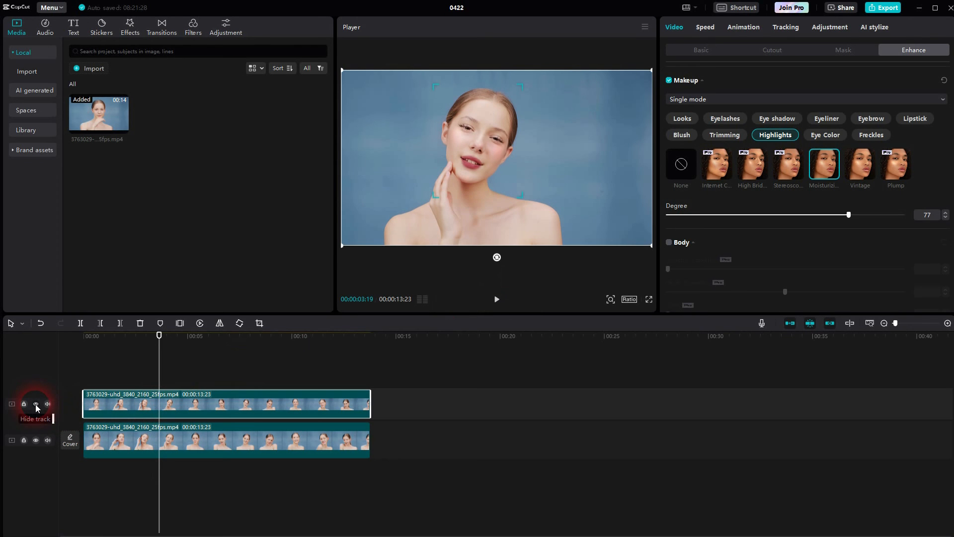
pyautogui.click(35, 404)
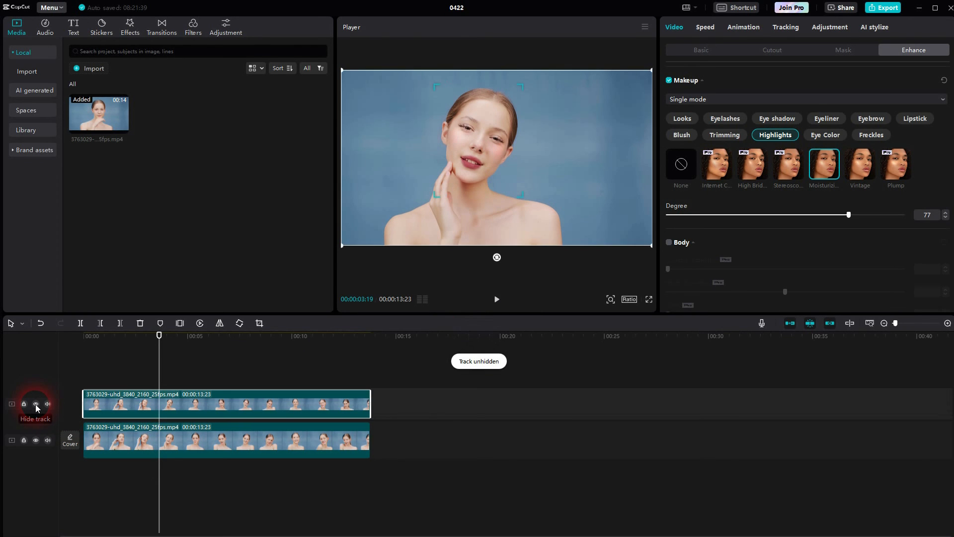
pyautogui.click(35, 404)
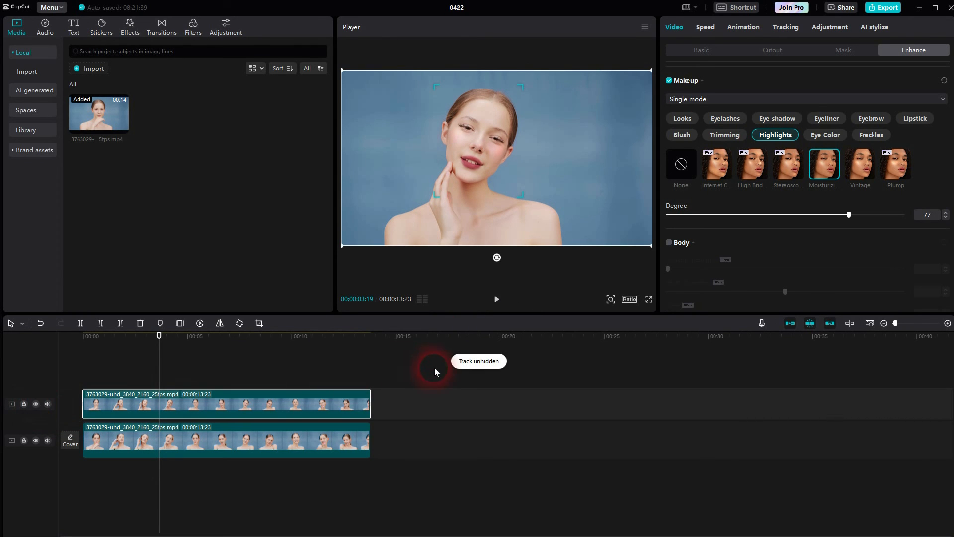